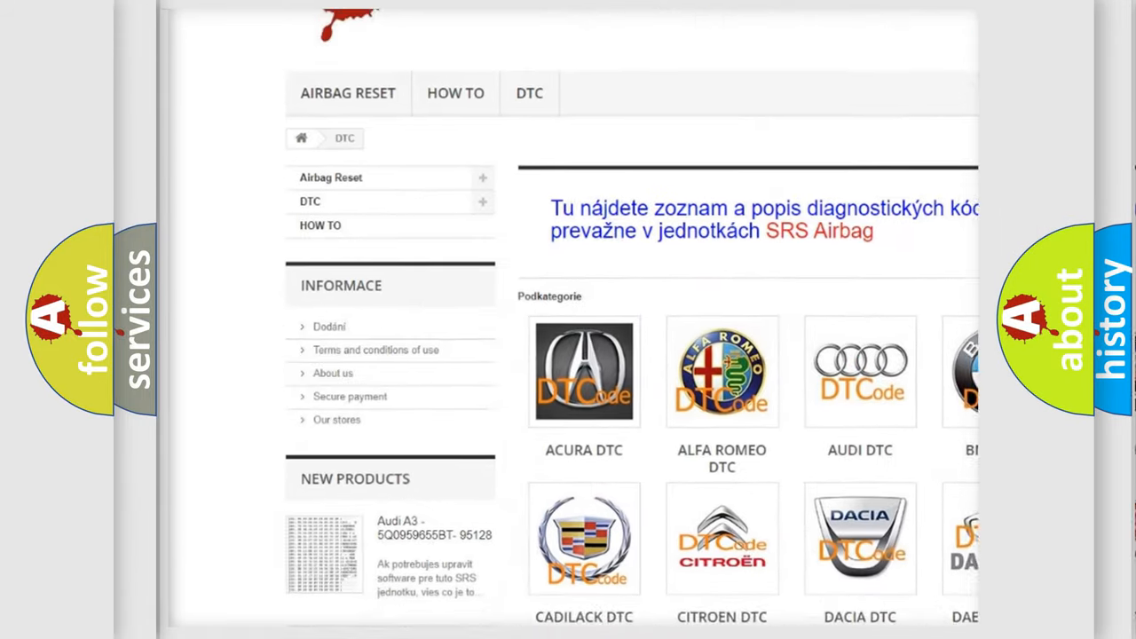
- Advance to the P0352 hex-to-16-bit diagram and reveal the 4-bit binary-to-hex (0–F) lookup table
{"action": "scroll", "scroll_direction": "down", "scroll_amount": 3}
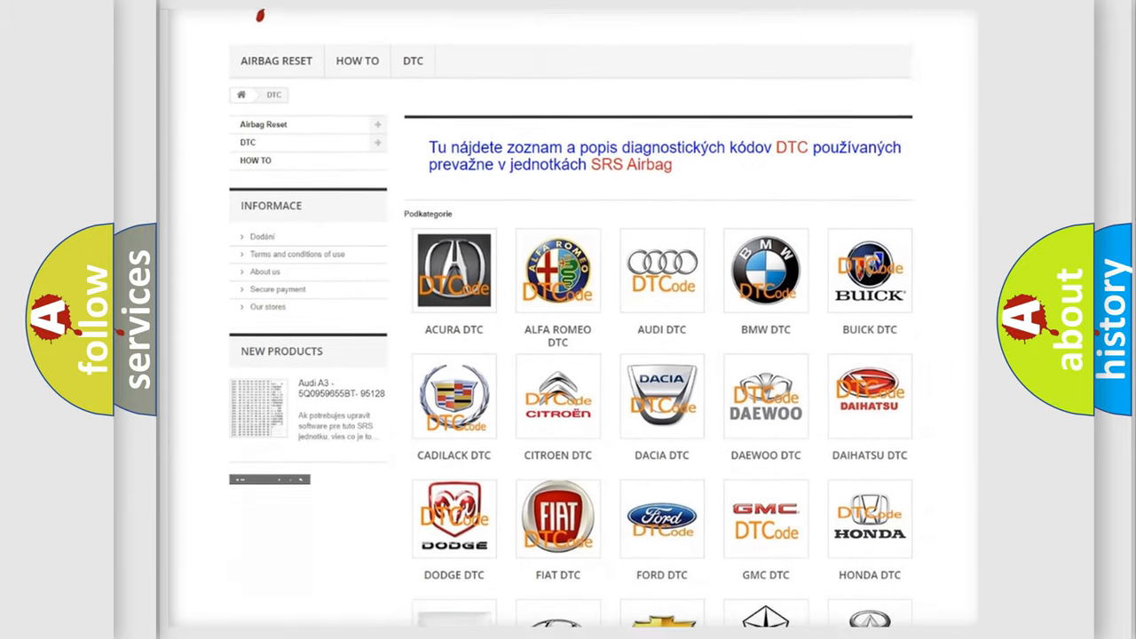
{"action": "scroll", "scroll_direction": "down", "scroll_amount": 3}
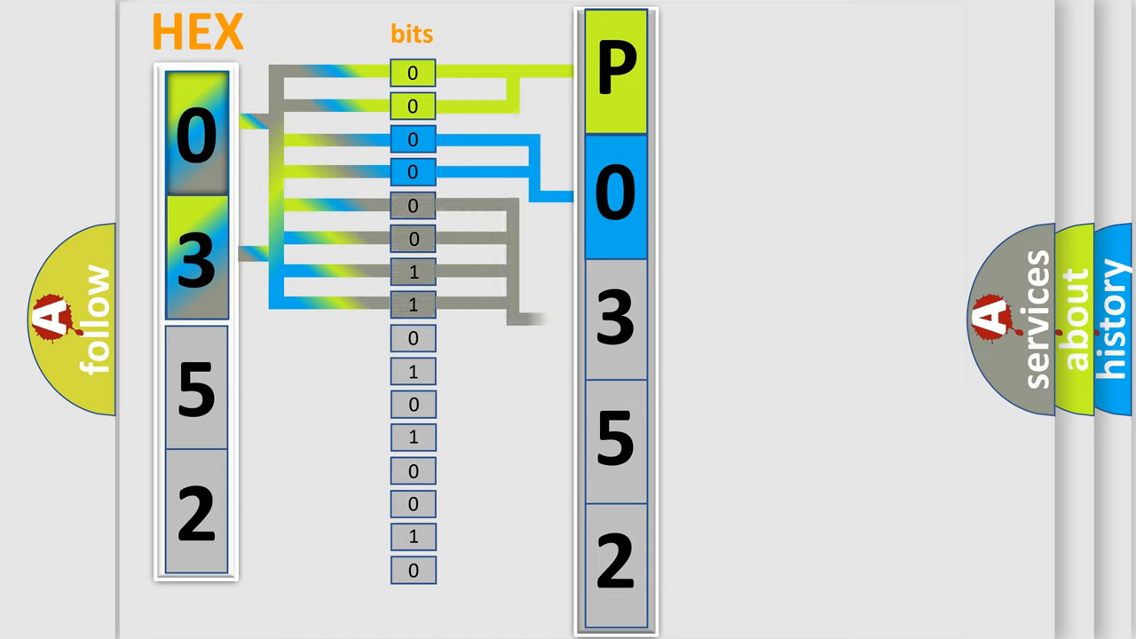
{"action": "left_click", "coordinate": [614, 316]}
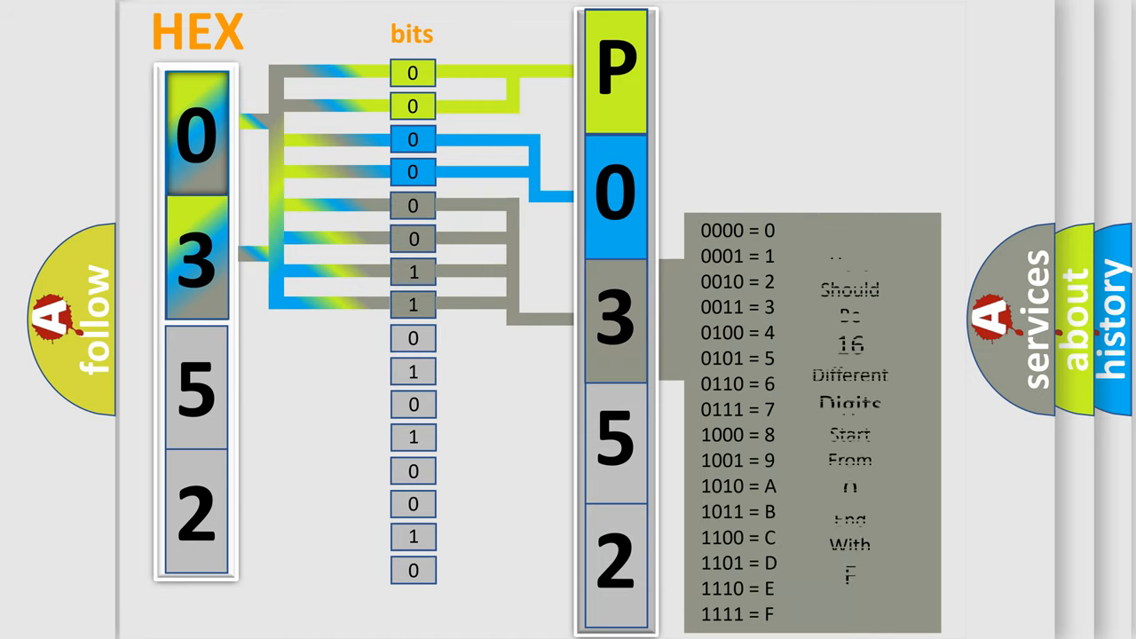